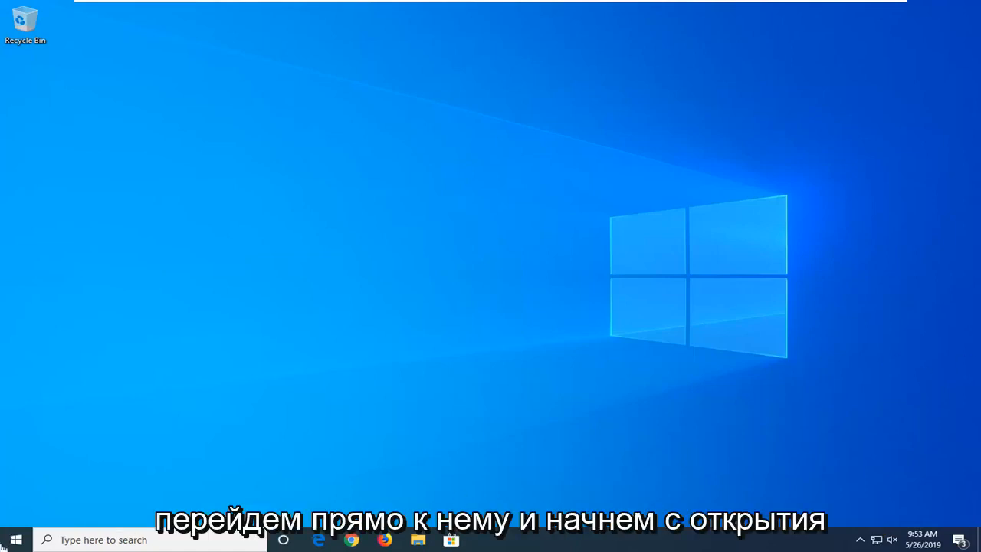
- Start a taskbar search for 'disk management' to reach the partition tool
click(14, 539)
text(disk management)
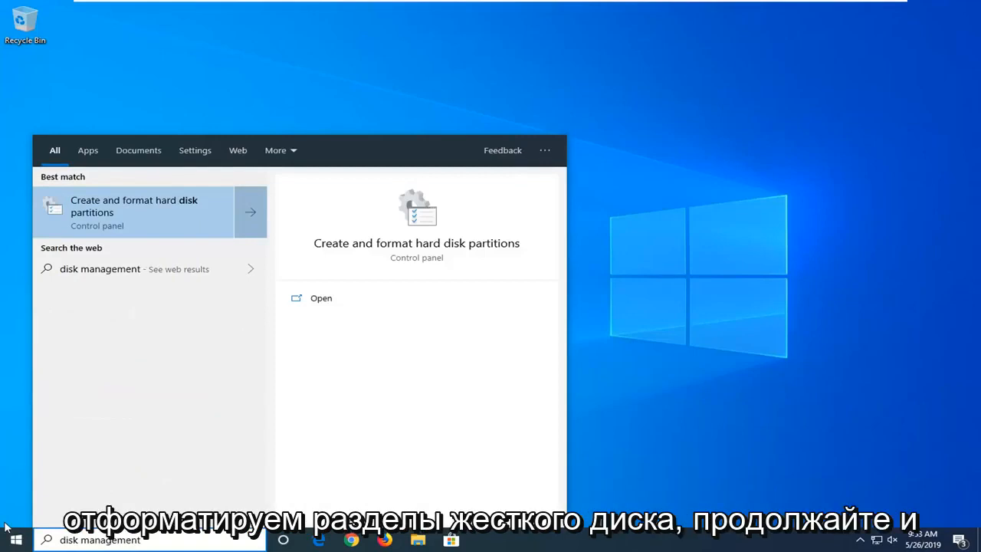
mouse_move(67, 258)
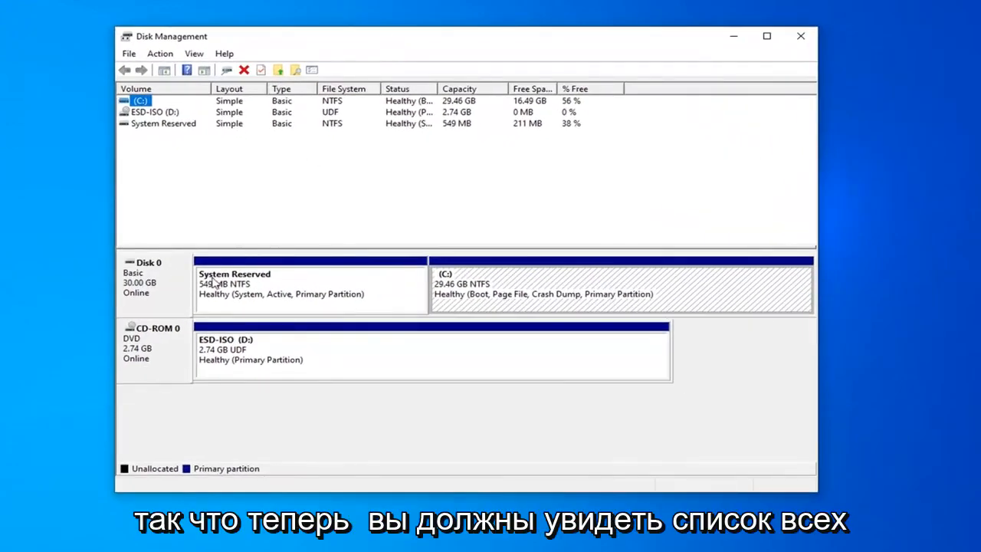
mouse_move(352, 293)
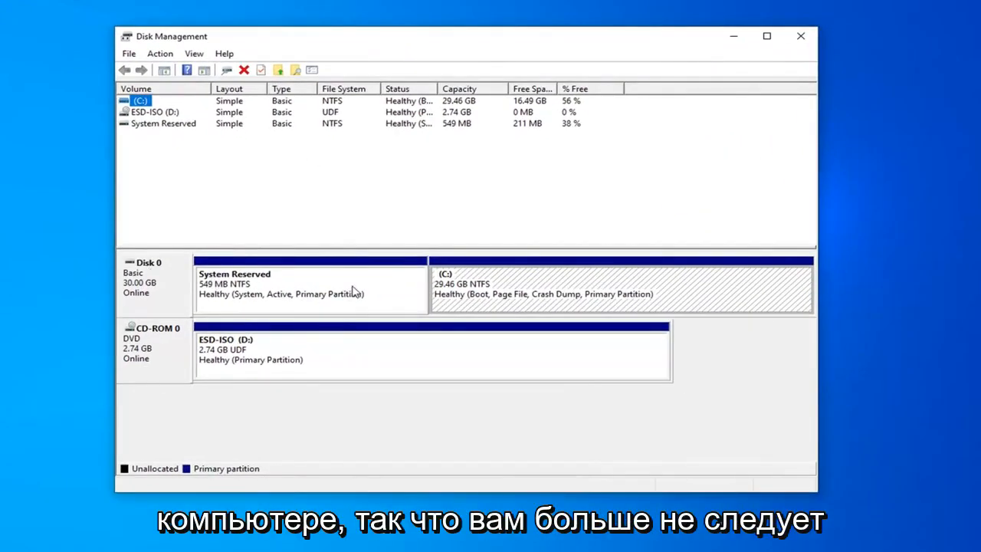
click(307, 288)
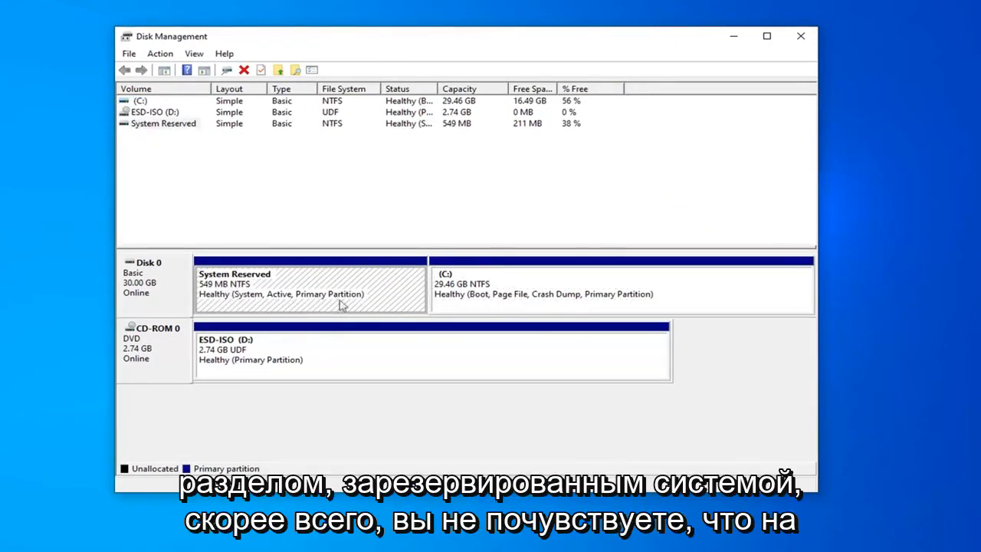
mouse_move(466, 305)
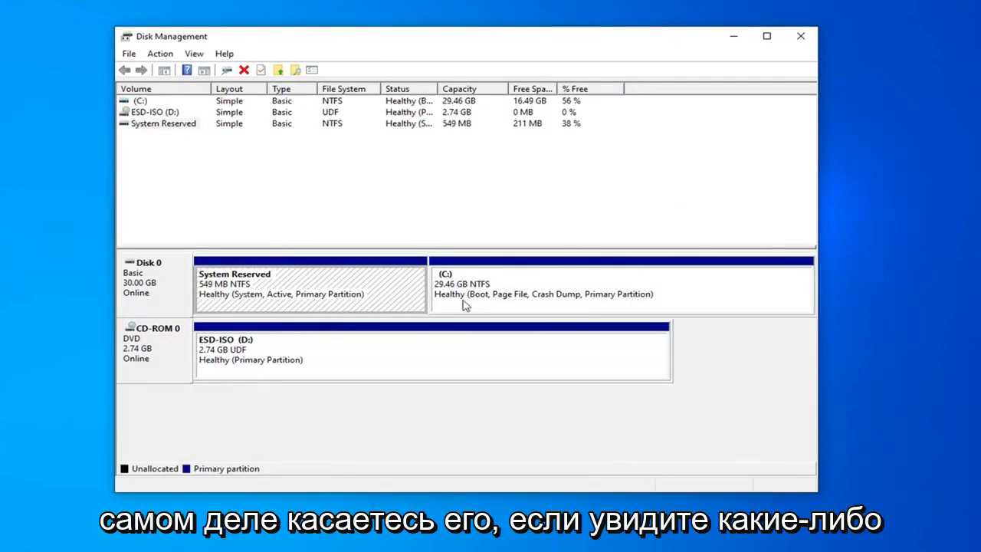
click(621, 288)
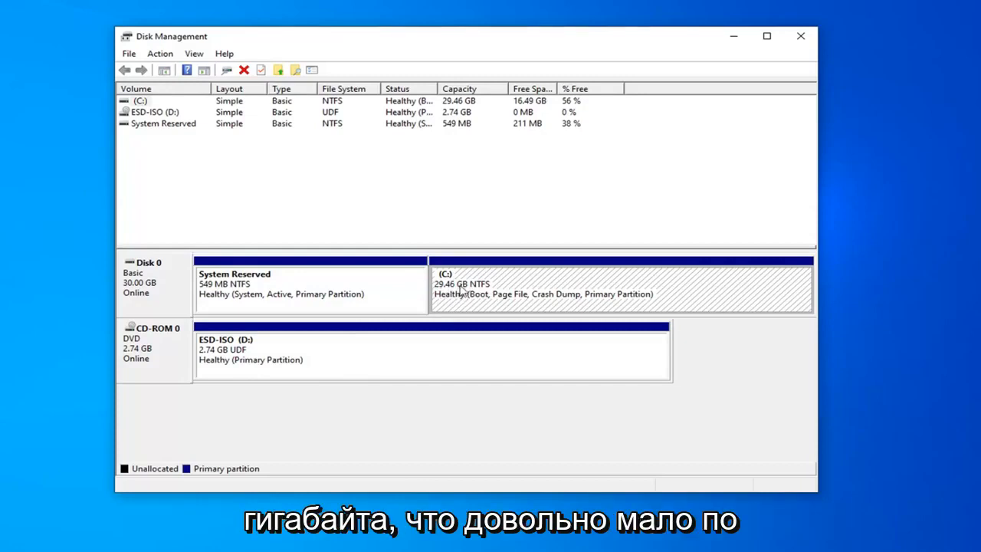
mouse_move(447, 299)
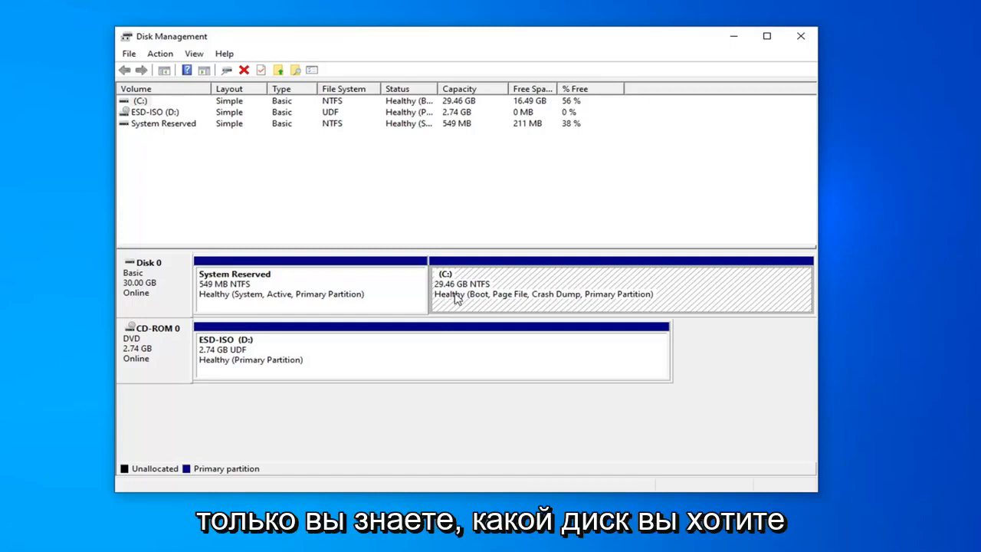
- Shrink the C: volume by 100 MB, leaving 100 MB unallocated on Disk 0
right_click(456, 294)
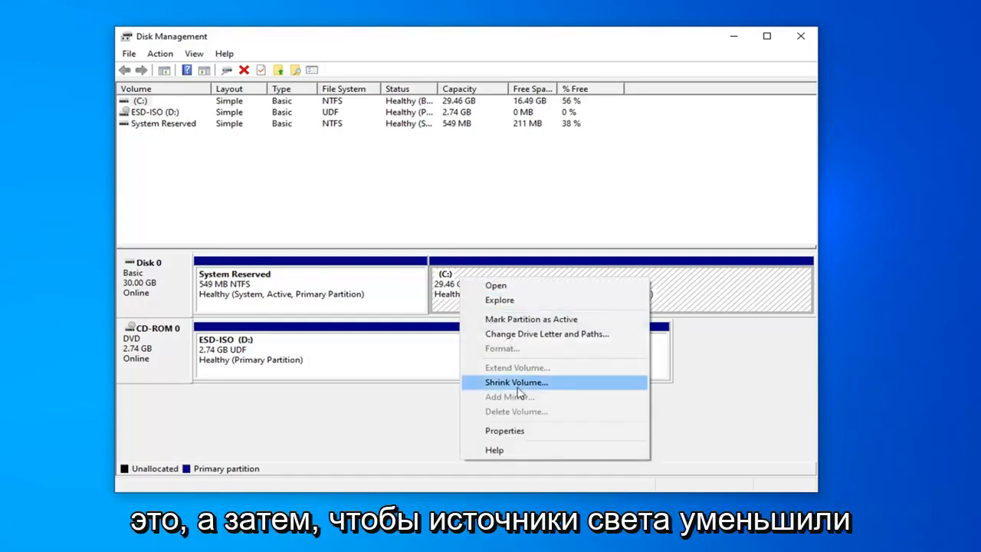
click(515, 382)
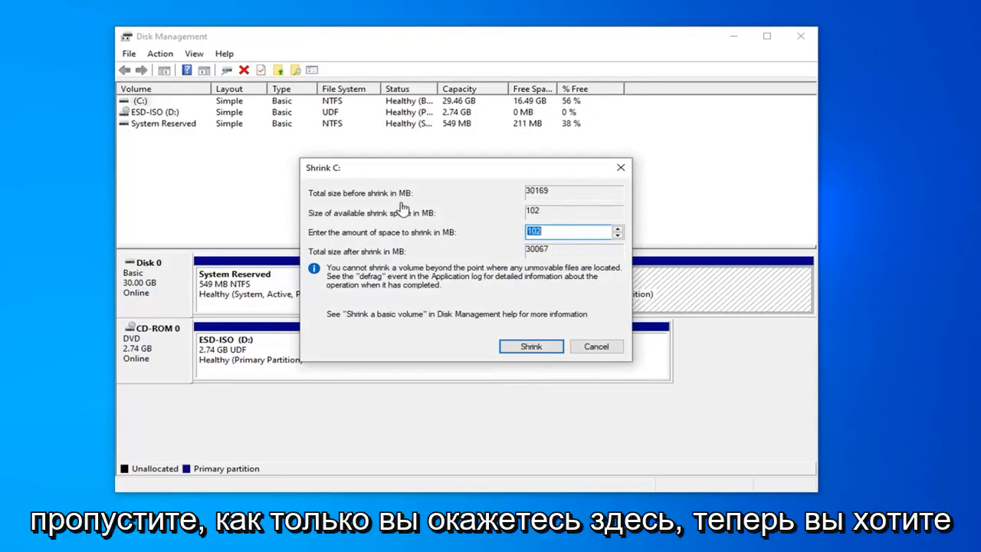
mouse_move(411, 242)
text(100)
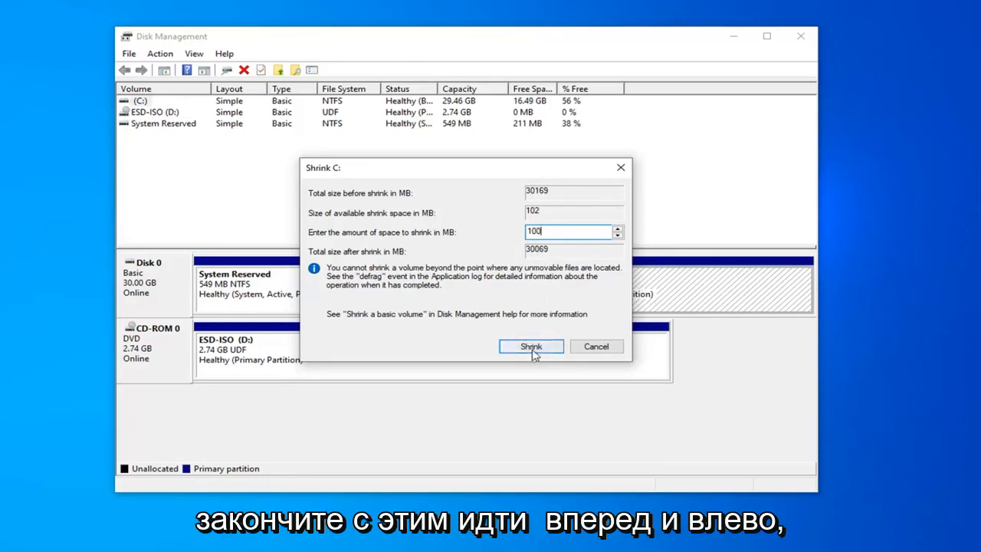
click(530, 346)
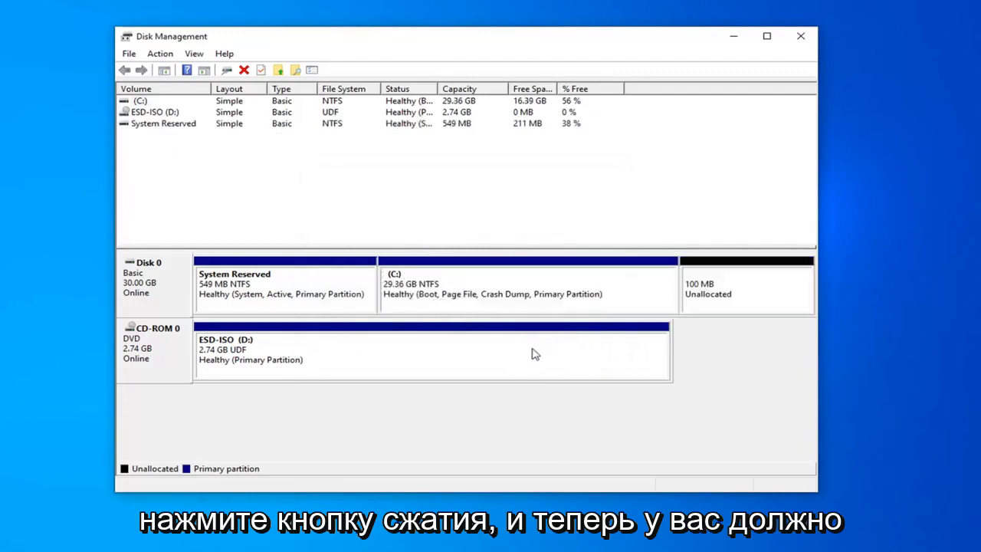
- Launch the New Simple Volume Wizard on the 100 MB unallocated space
click(743, 289)
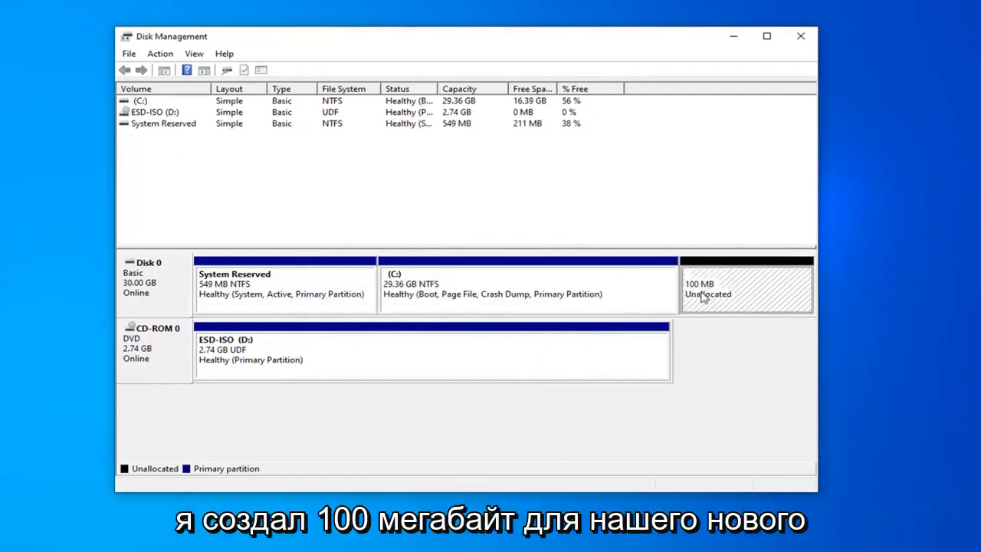
mouse_move(730, 279)
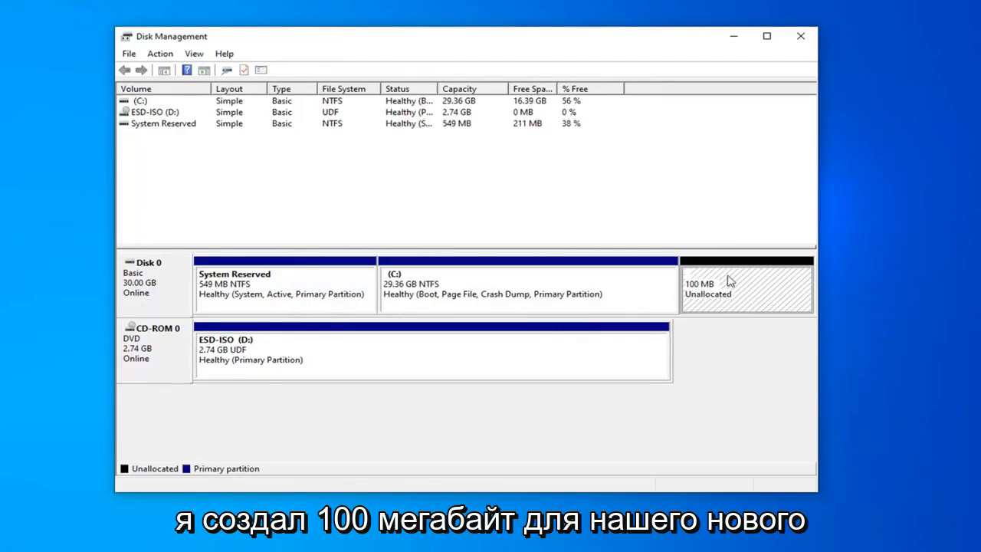
right_click(728, 288)
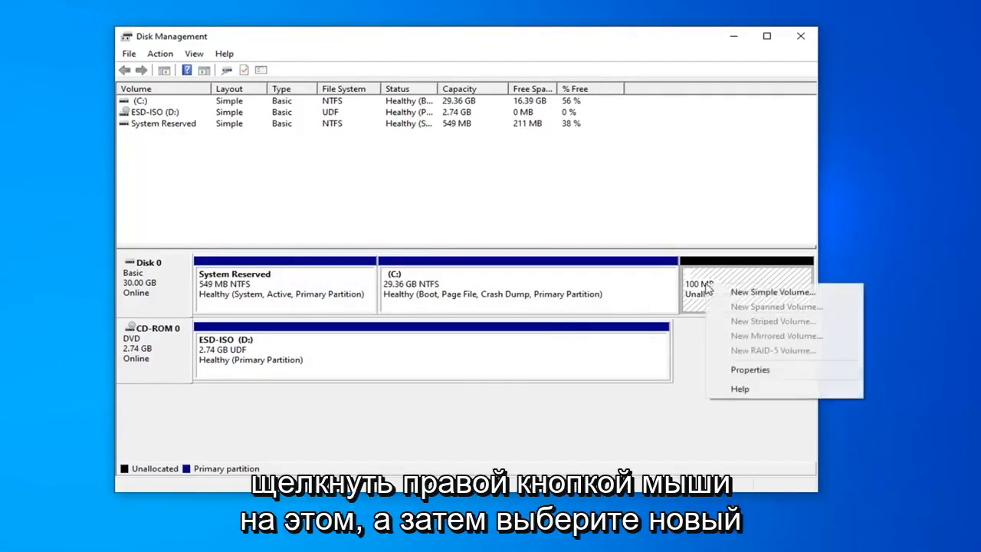
mouse_move(773, 291)
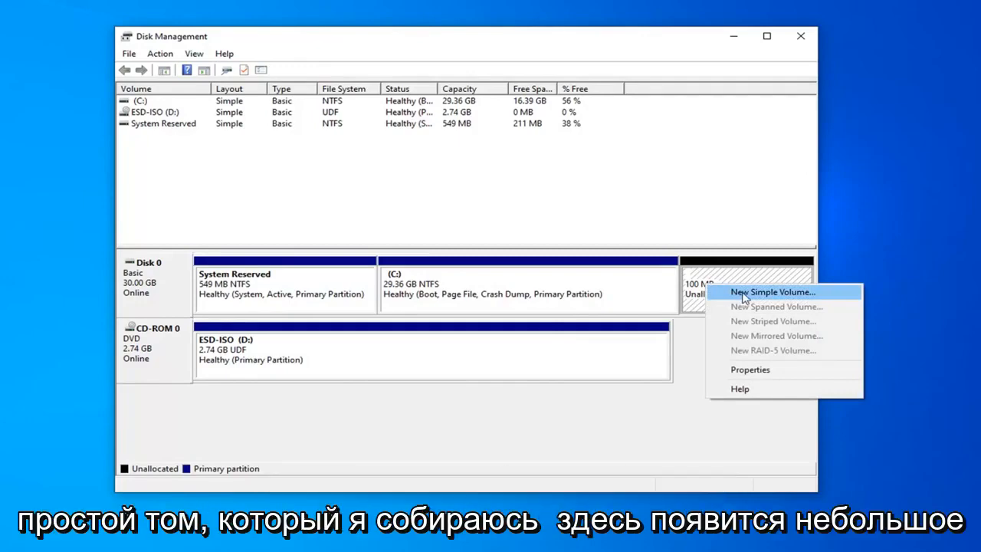
click(775, 292)
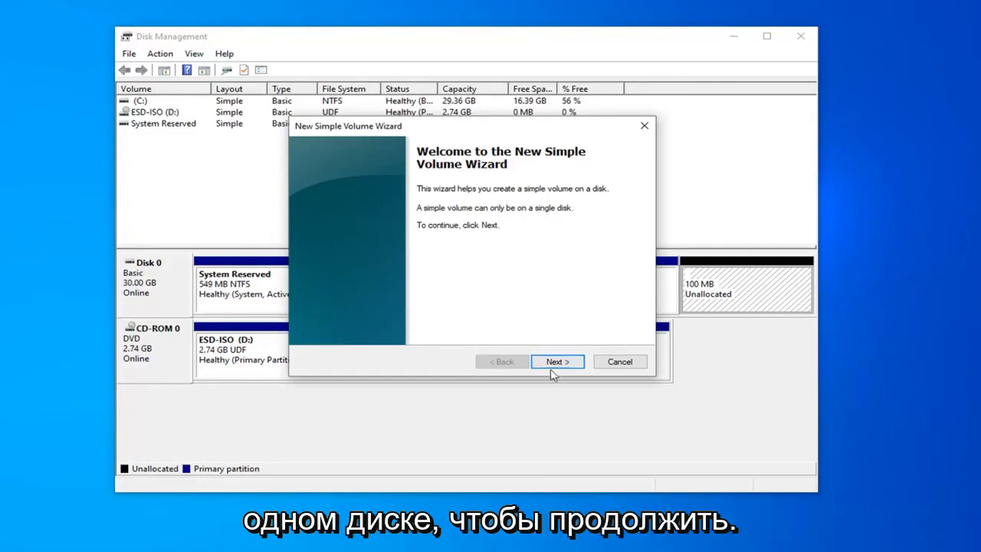
- Keep the volume size at 99 MB and choose to assign drive letter E
click(558, 361)
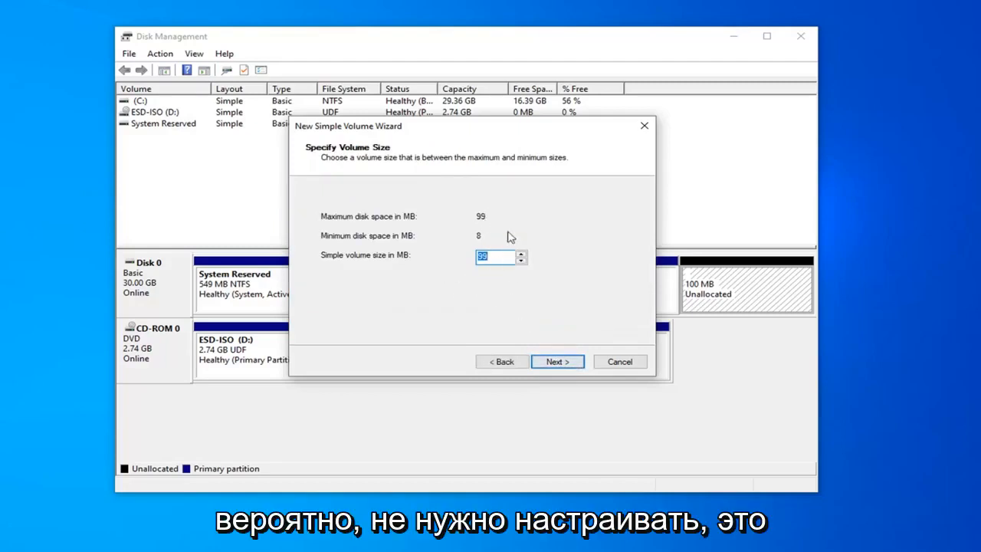
mouse_move(408, 239)
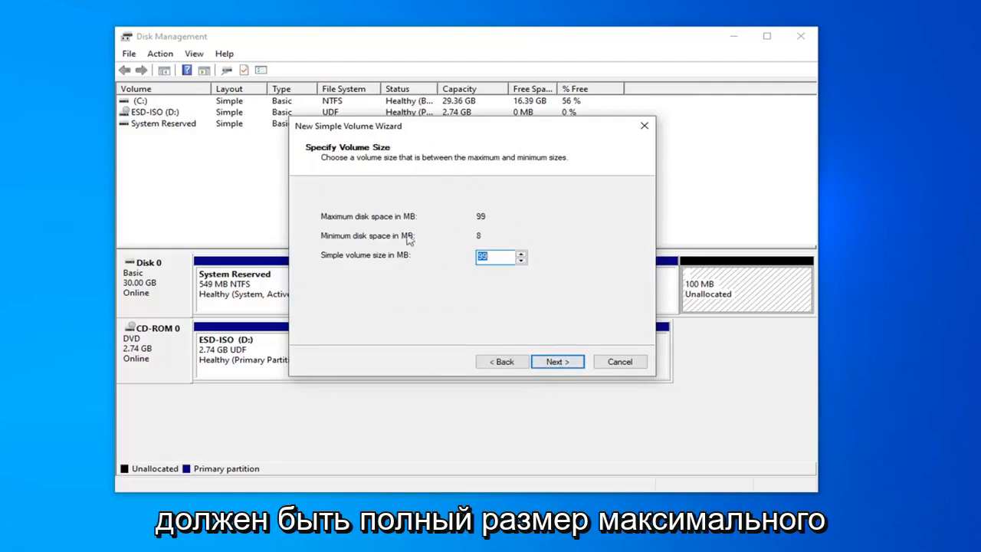
mouse_move(498, 238)
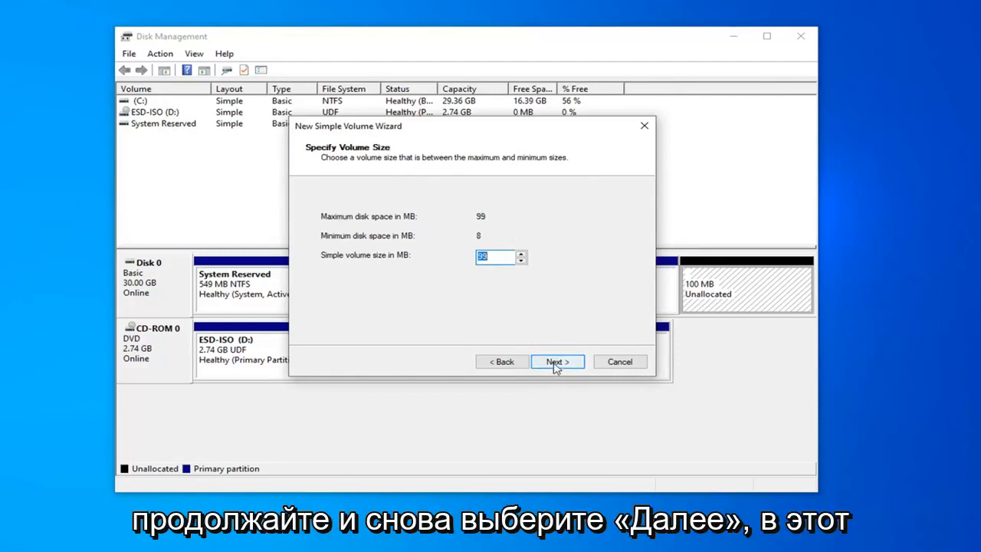
click(558, 362)
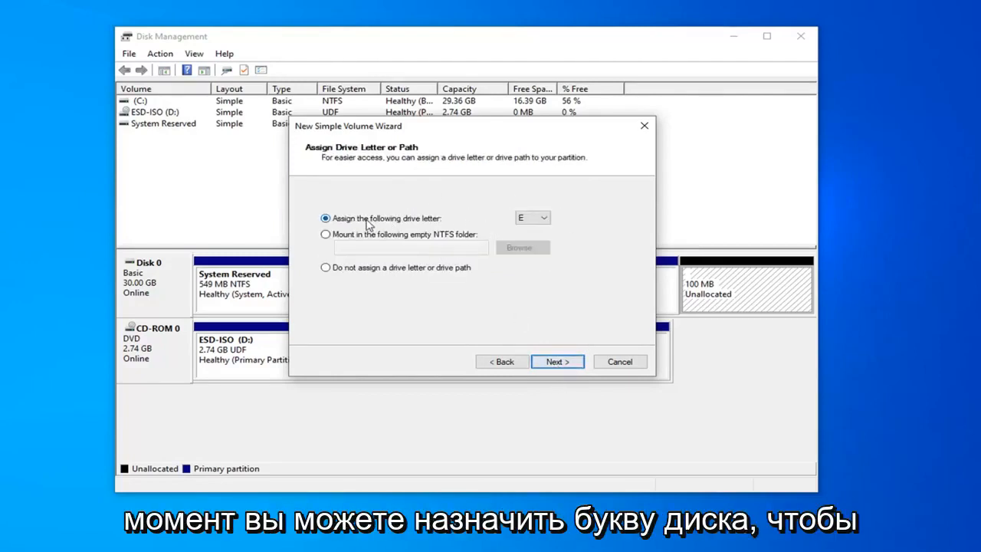
click(544, 218)
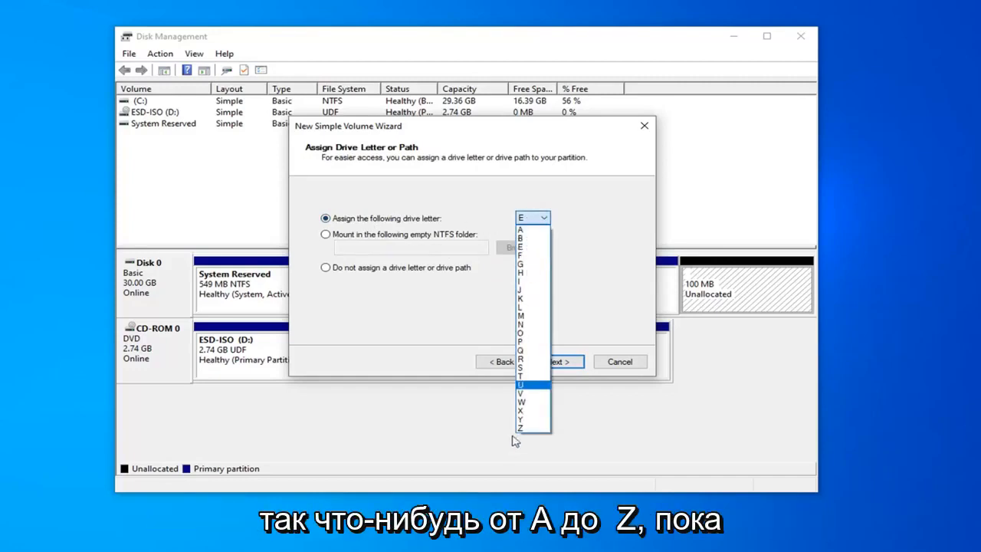
mouse_move(522, 297)
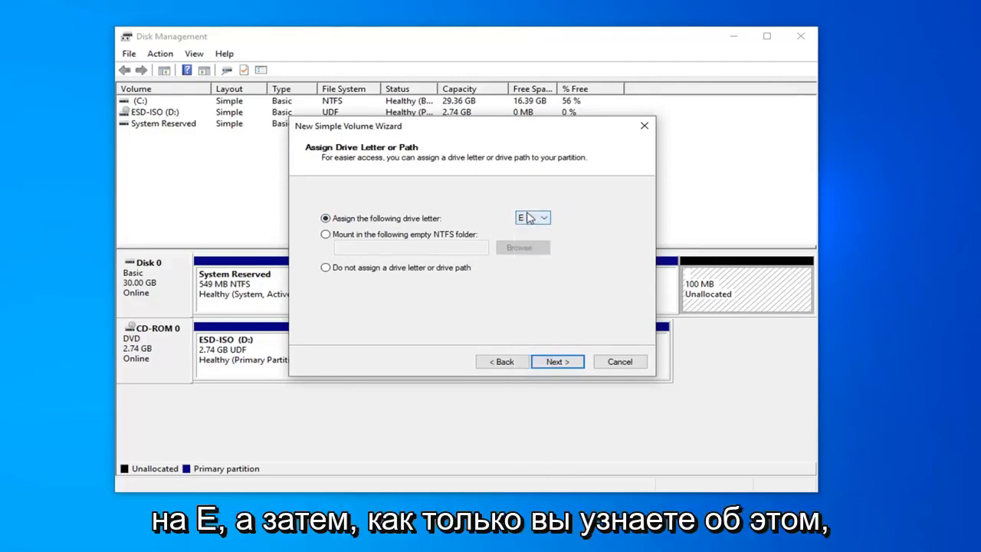
mouse_move(558, 362)
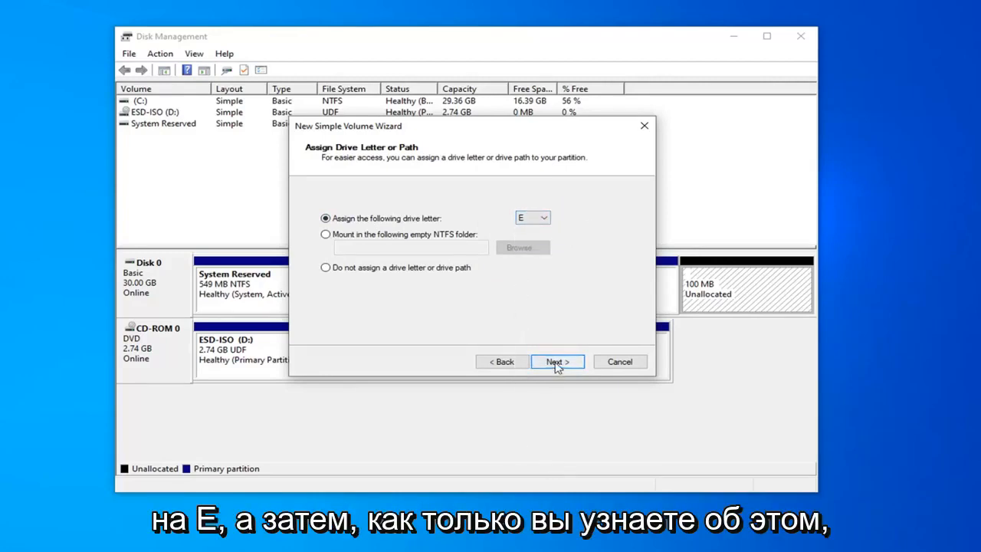
- Label the volume 'Extra Storage', quick-format it as NTFS and finish the wizard
click(558, 362)
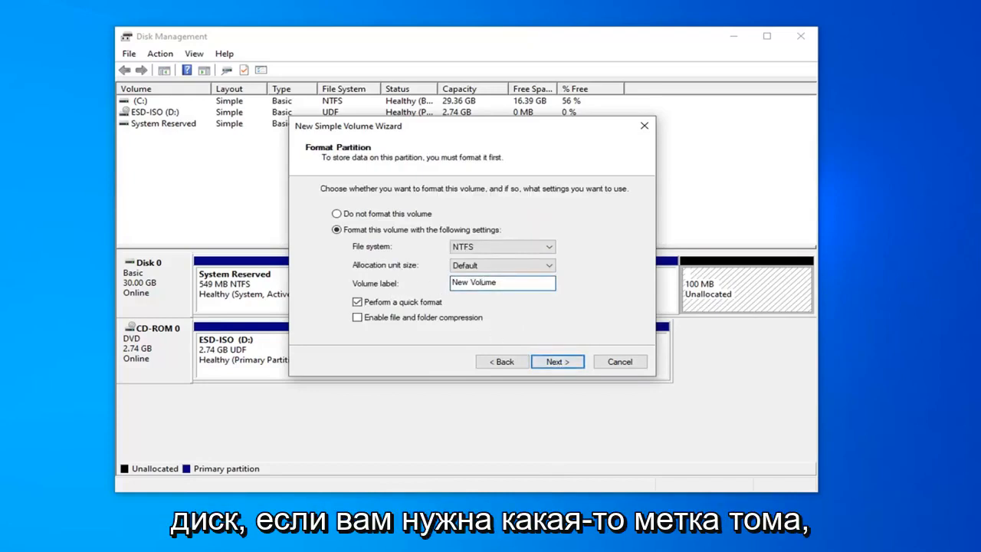
triple_click(503, 283)
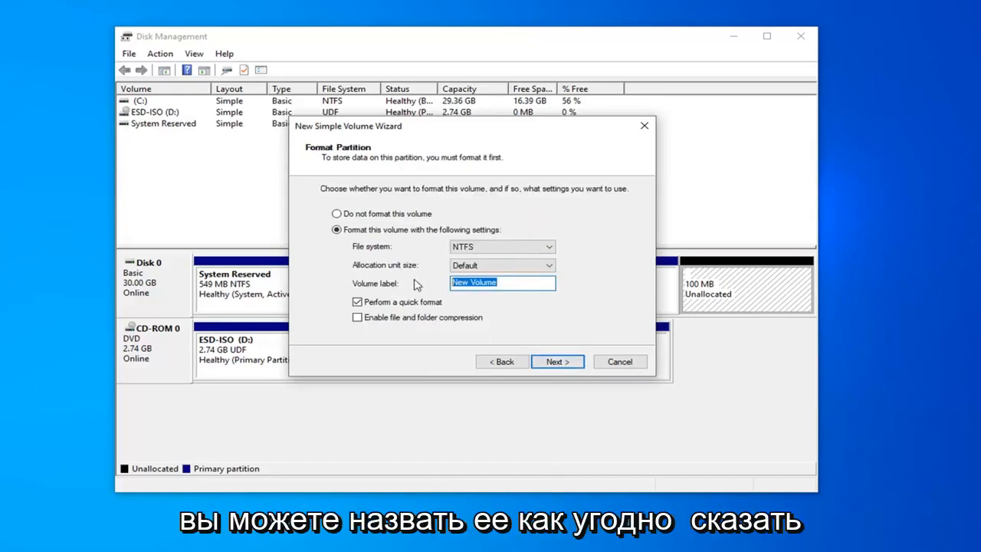
text(Extra Storage)
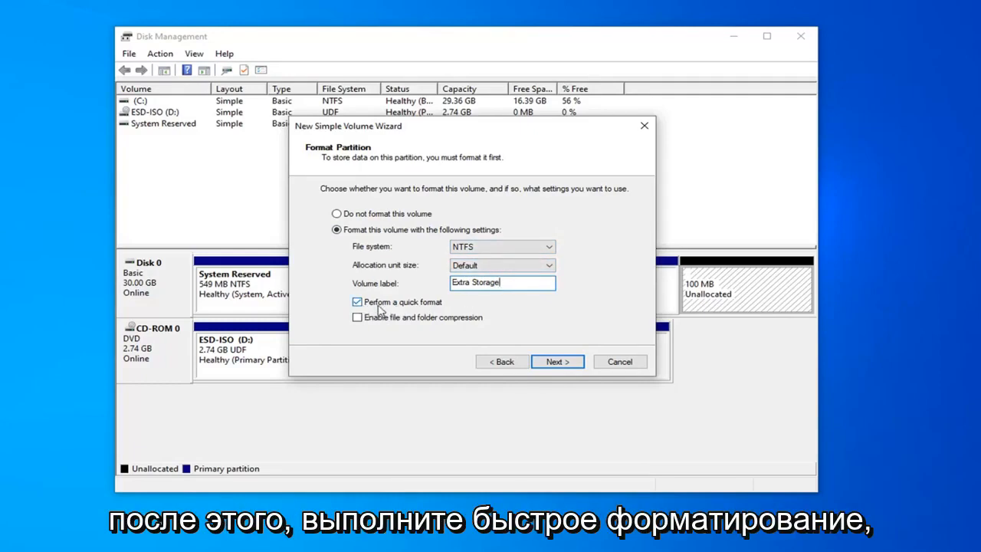
mouse_move(518, 355)
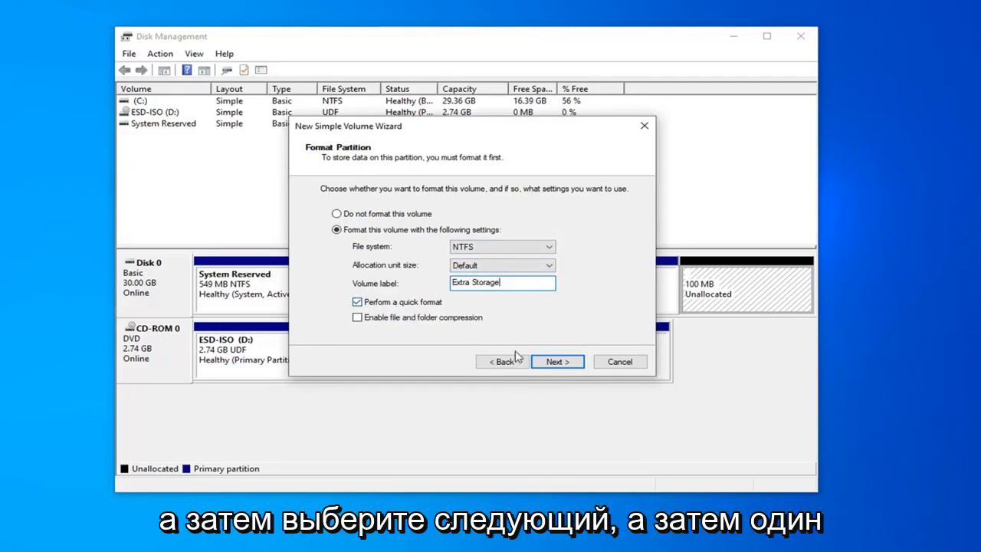
click(558, 362)
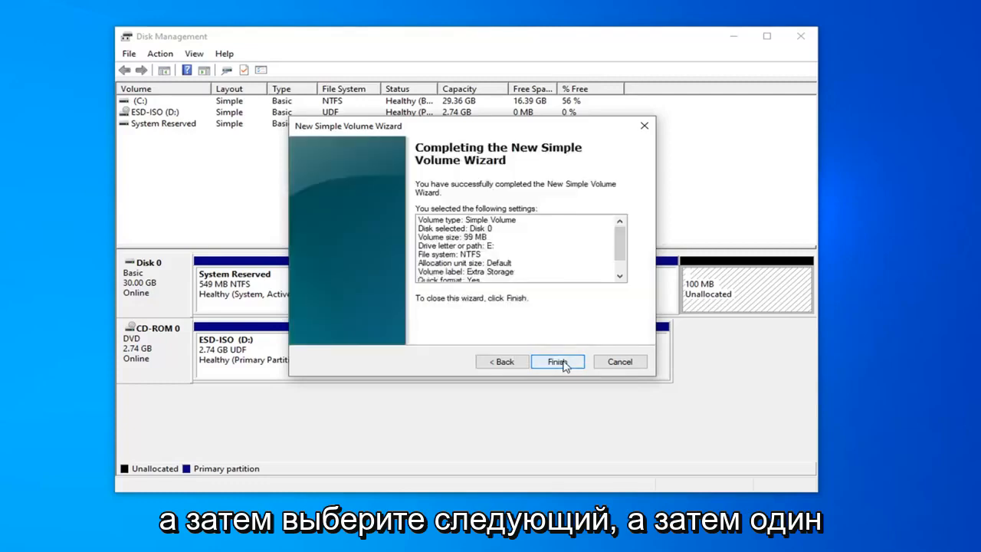
mouse_move(496, 245)
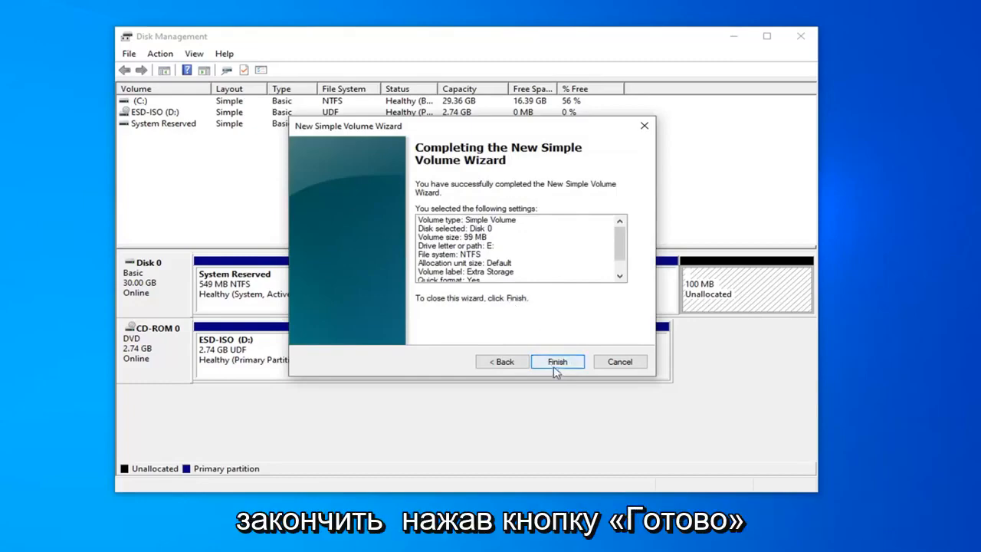
click(557, 361)
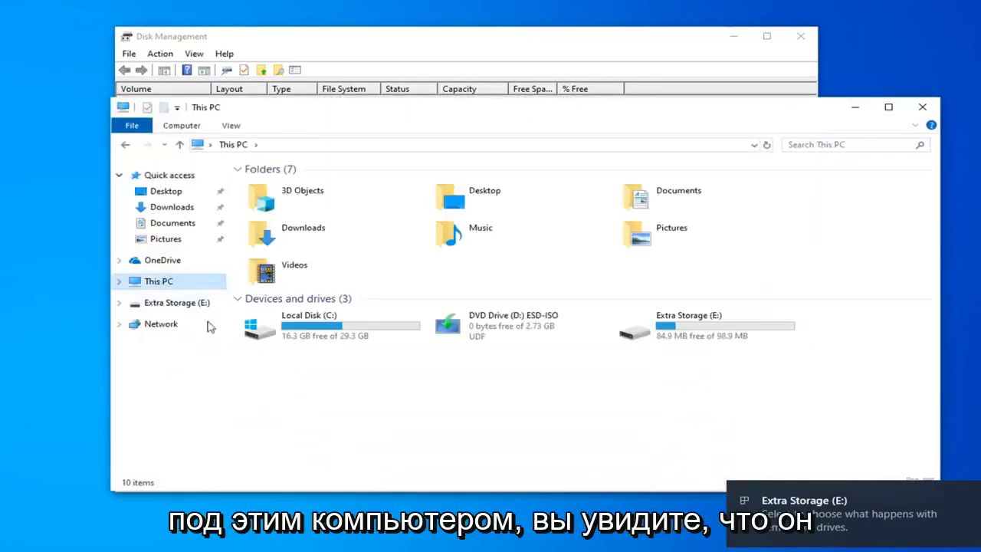
- Select Extra Storage (E:) in This PC to confirm 94.9 MB free of 98.9 MB
click(705, 325)
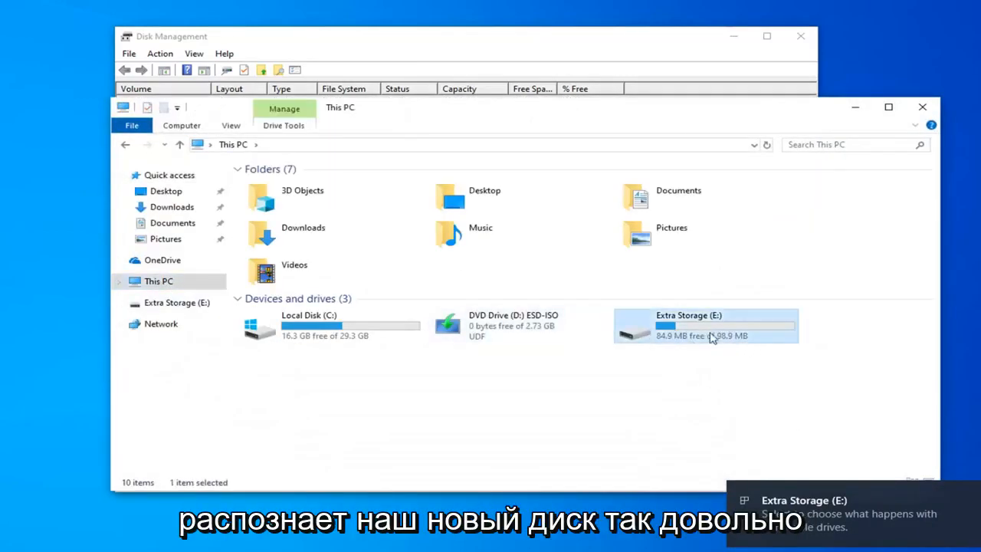
mouse_move(720, 350)
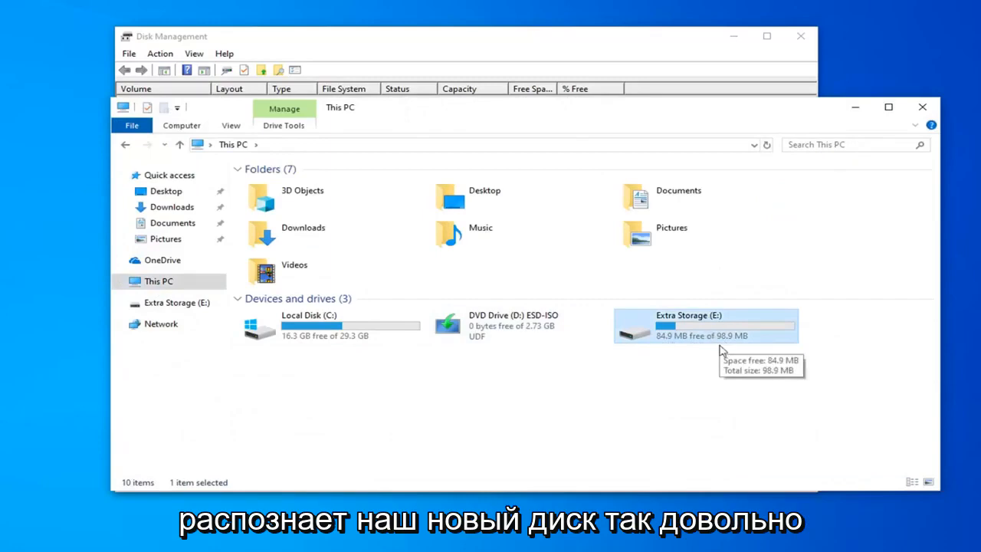